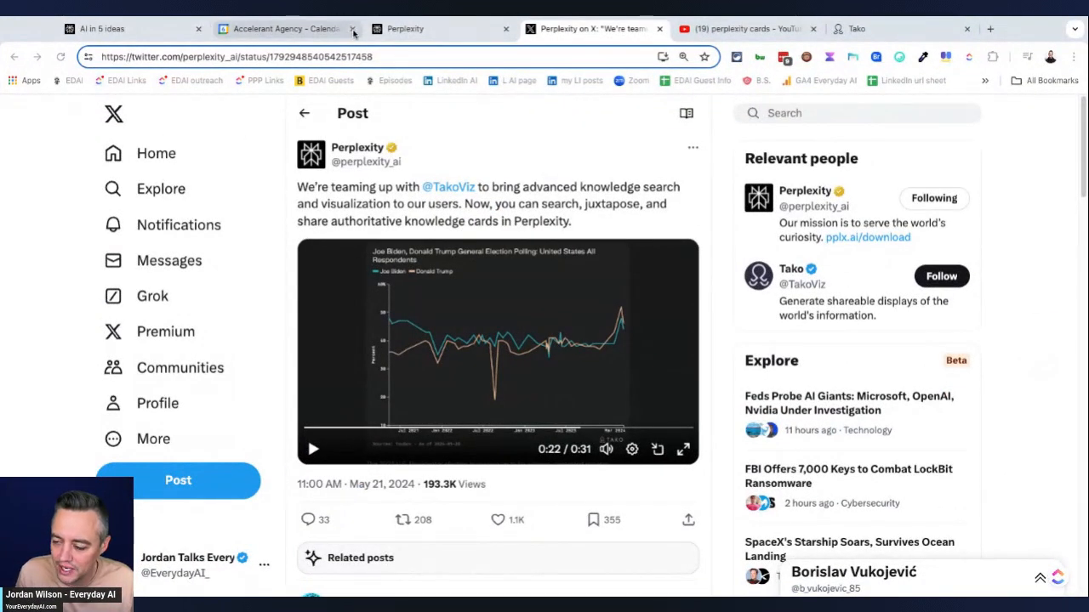
Step: Switch to the Perplexity tab holding the NVIDIA vs. Apple 2024 stock answer
left_click(353, 28)
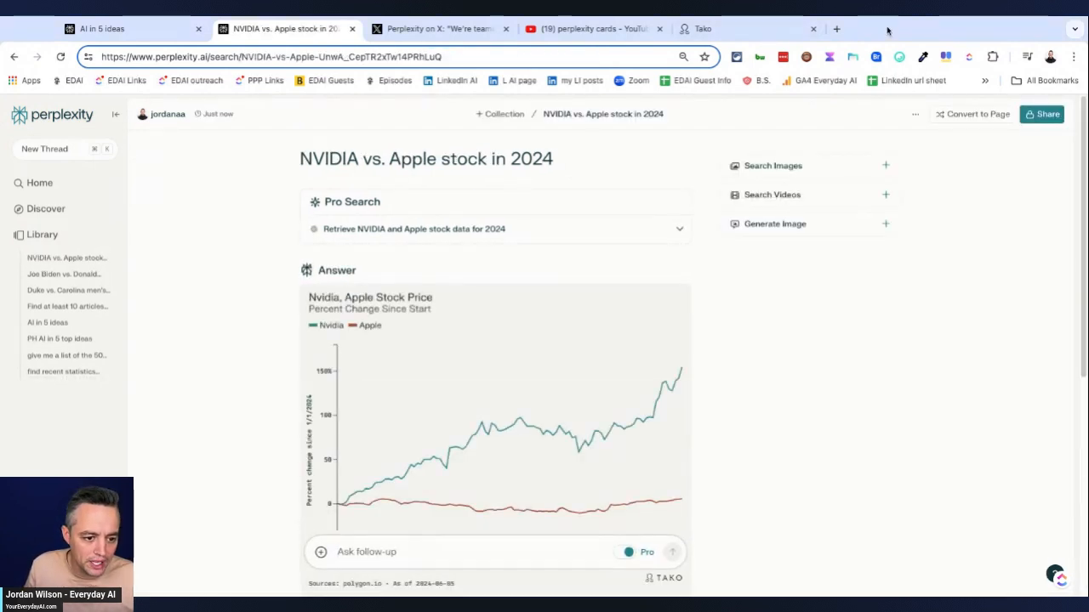
left_click(702, 27)
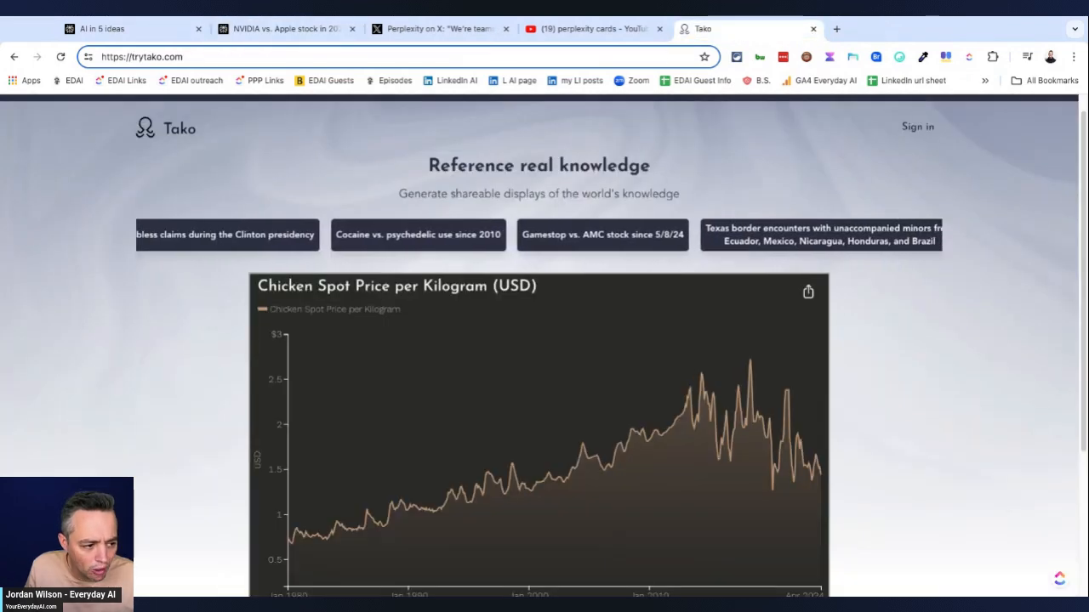
scroll("down", 3)
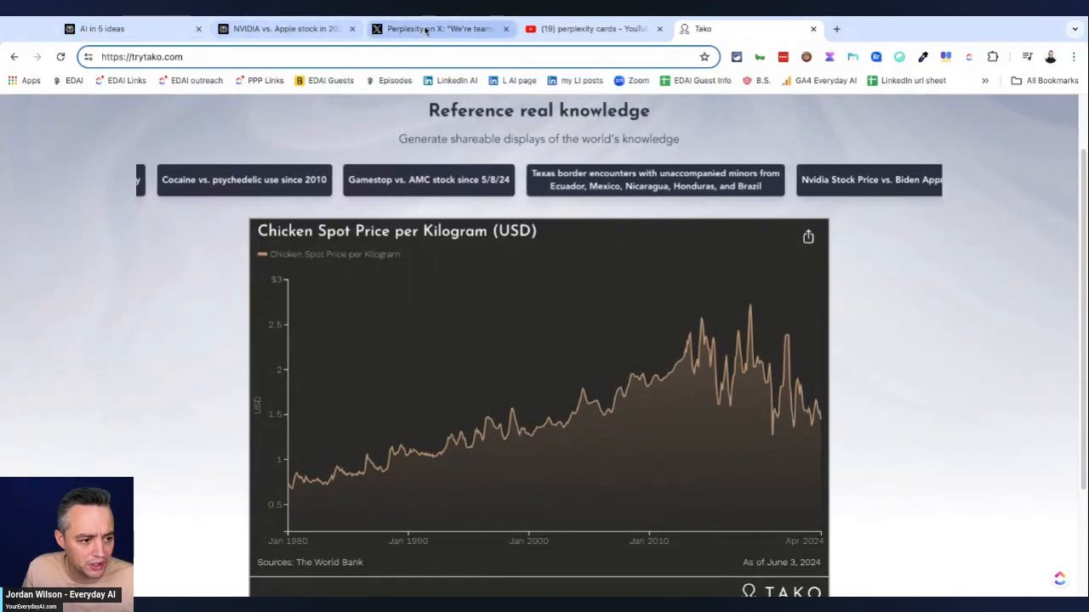
left_click(285, 28)
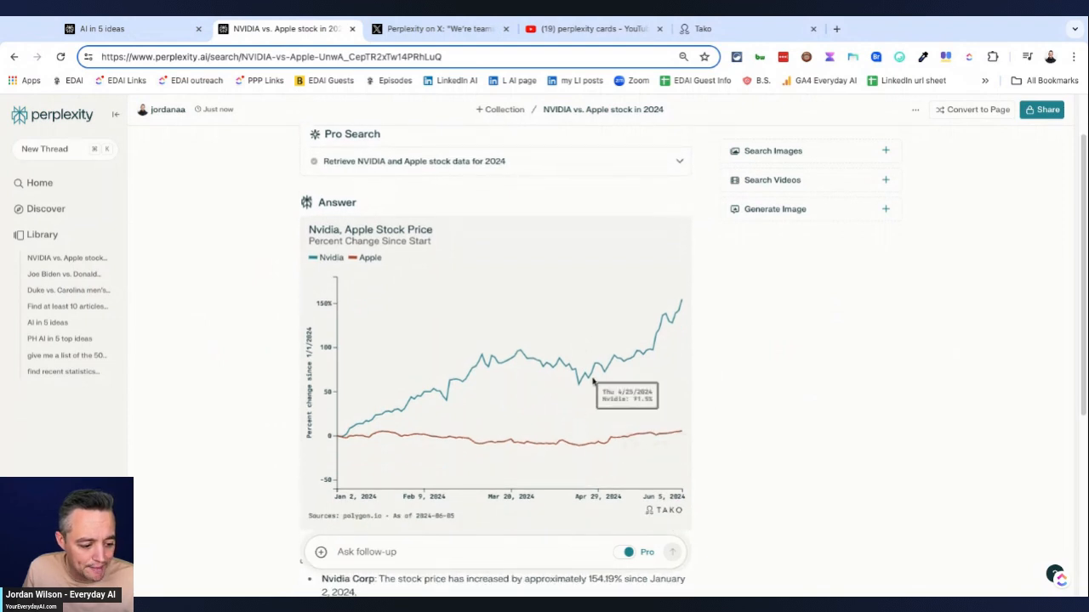
mouse_move(696, 238)
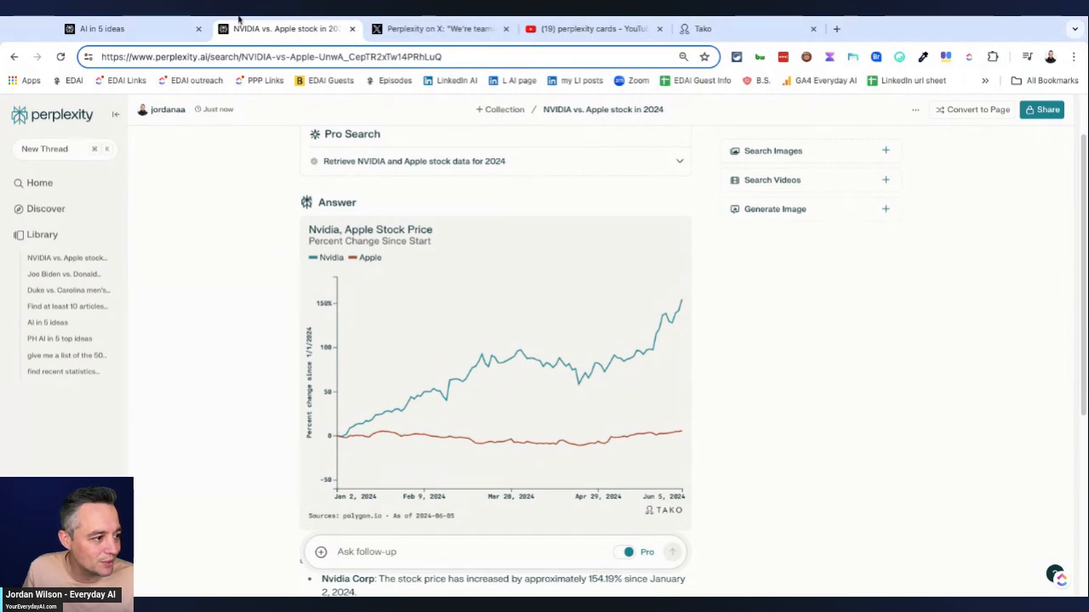
mouse_move(451, 374)
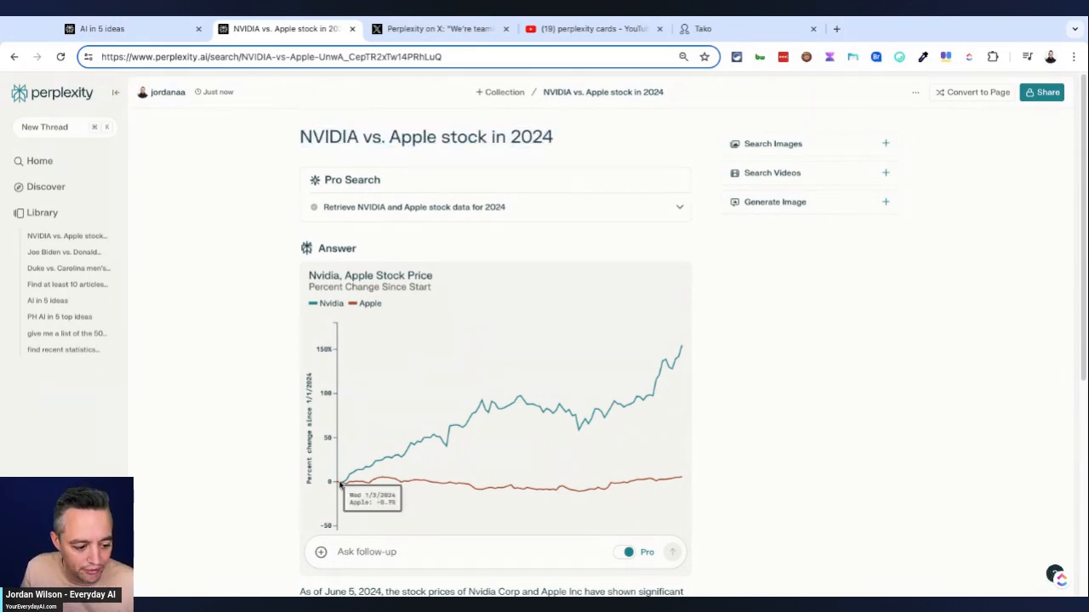
mouse_move(344, 484)
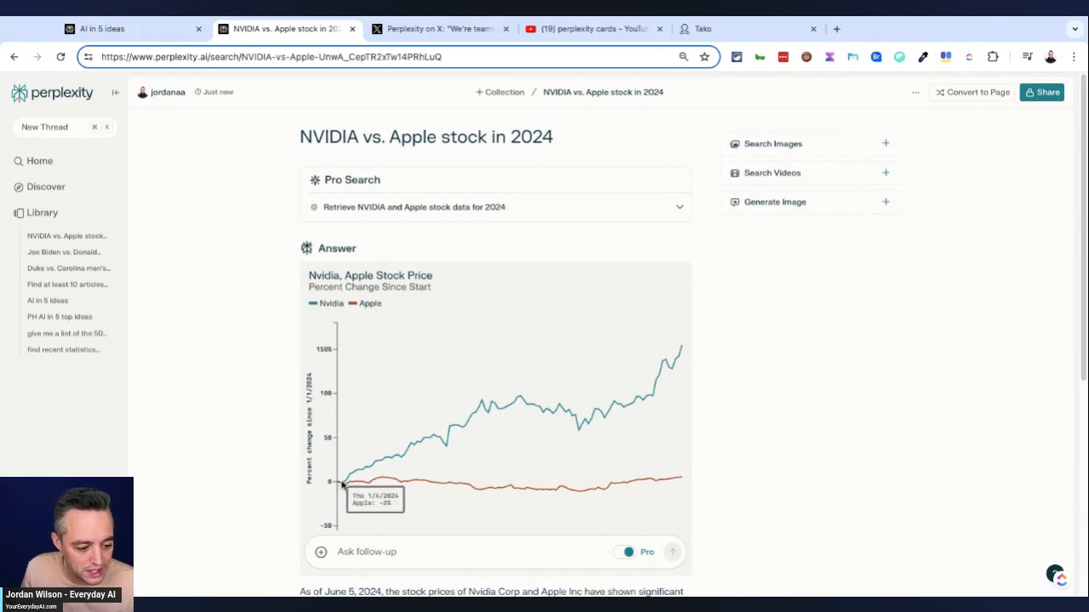
mouse_move(357, 483)
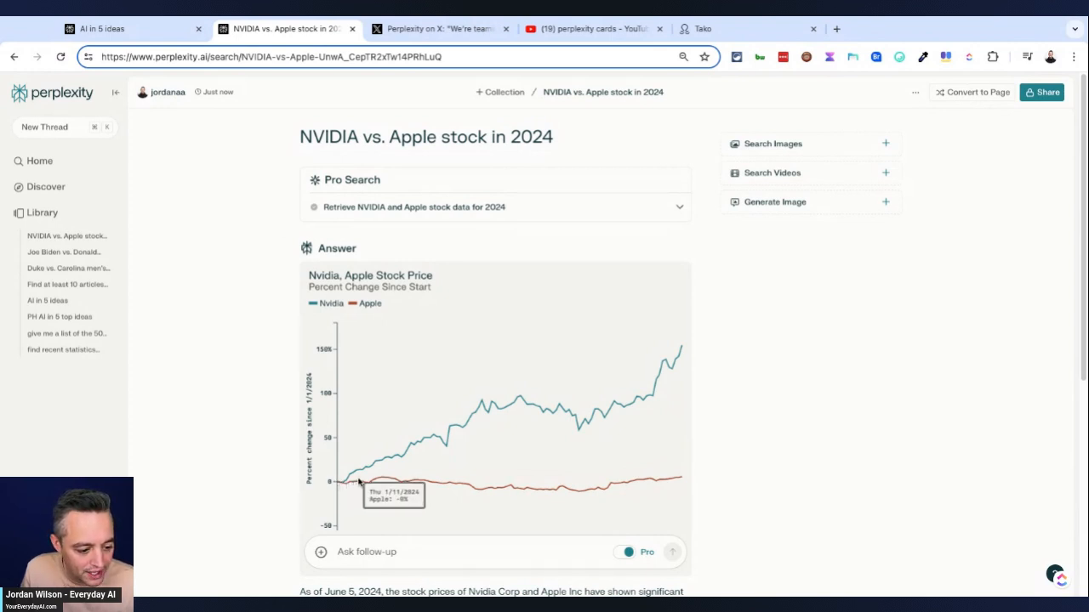
mouse_move(602, 497)
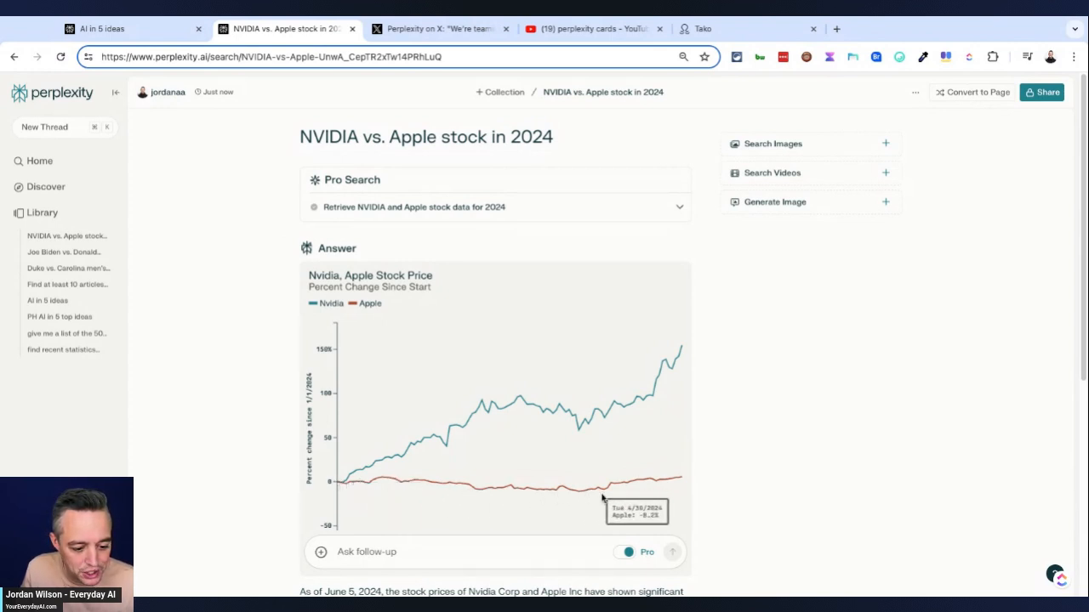
mouse_move(672, 483)
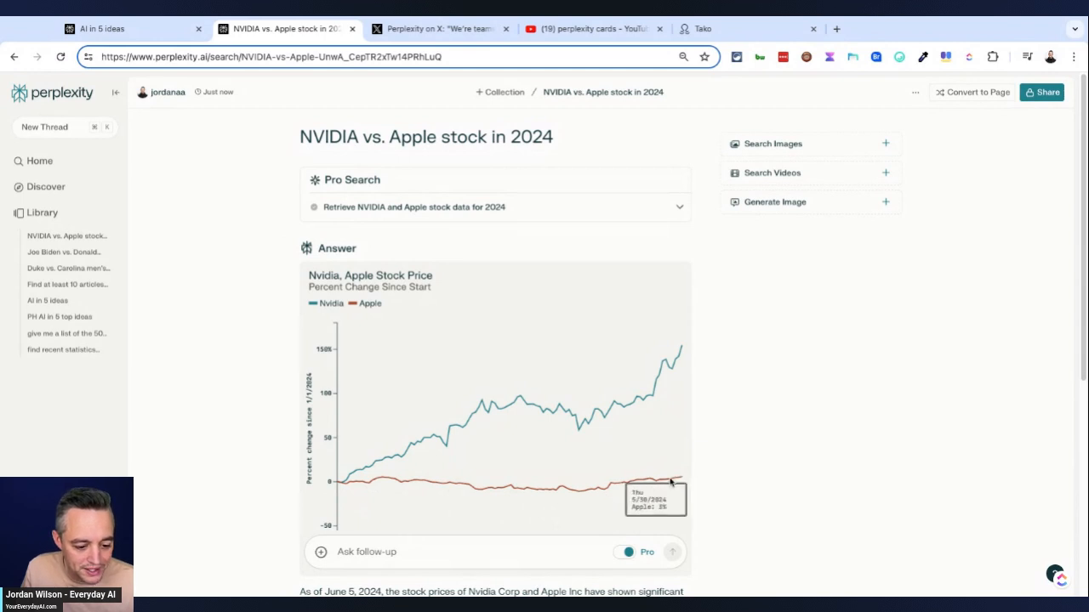
mouse_move(679, 474)
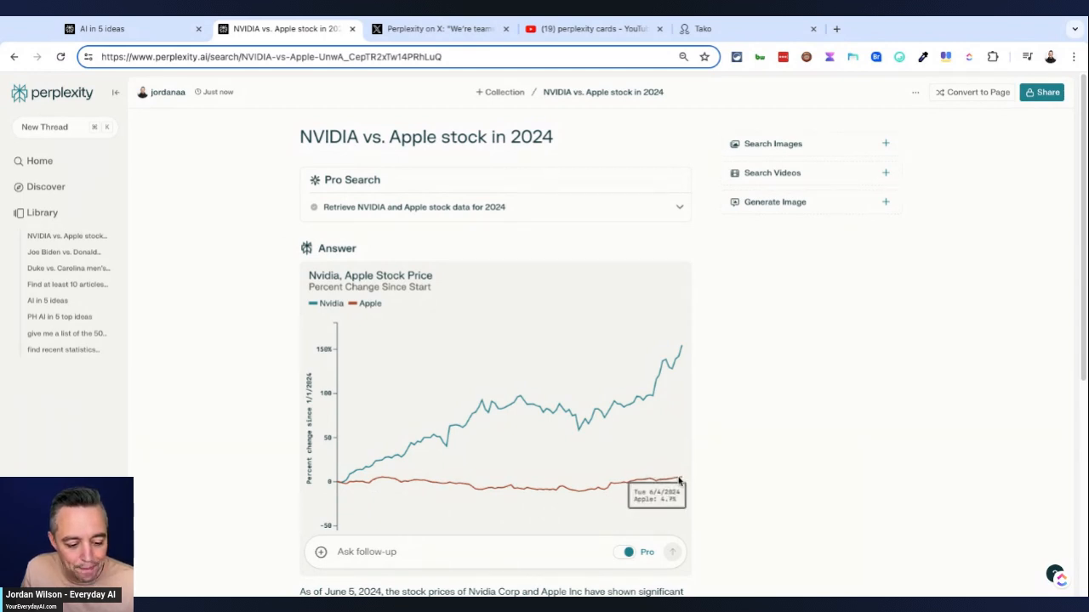
mouse_move(650, 376)
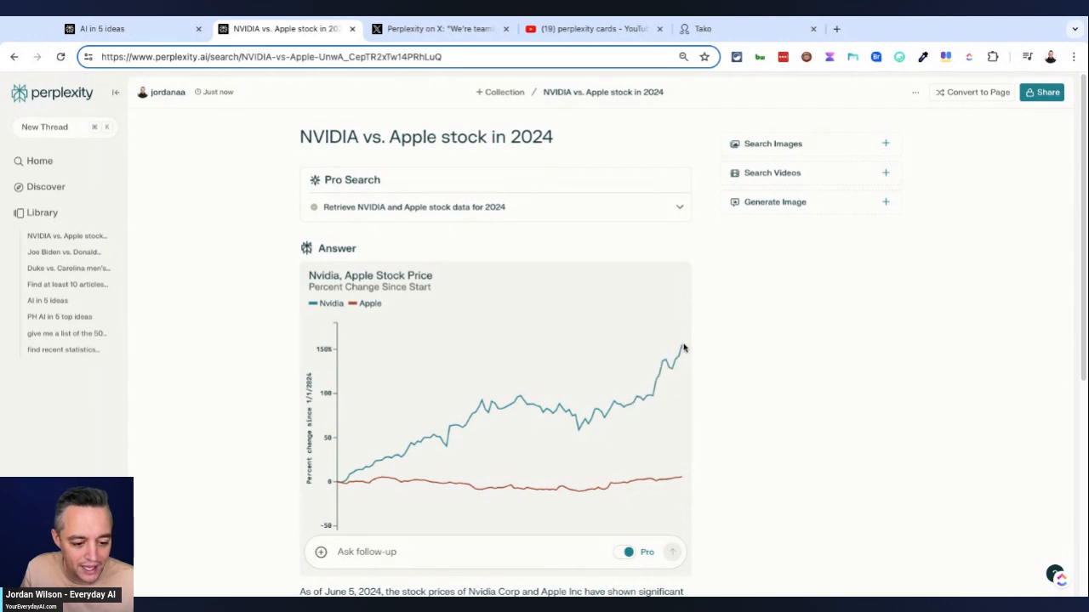
mouse_move(674, 357)
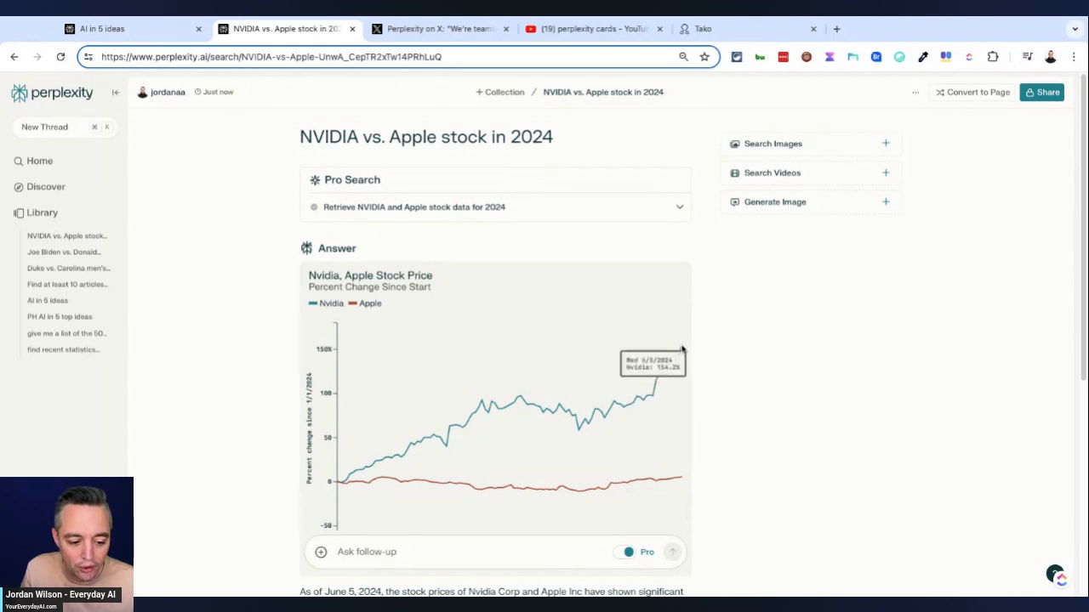
mouse_move(680, 352)
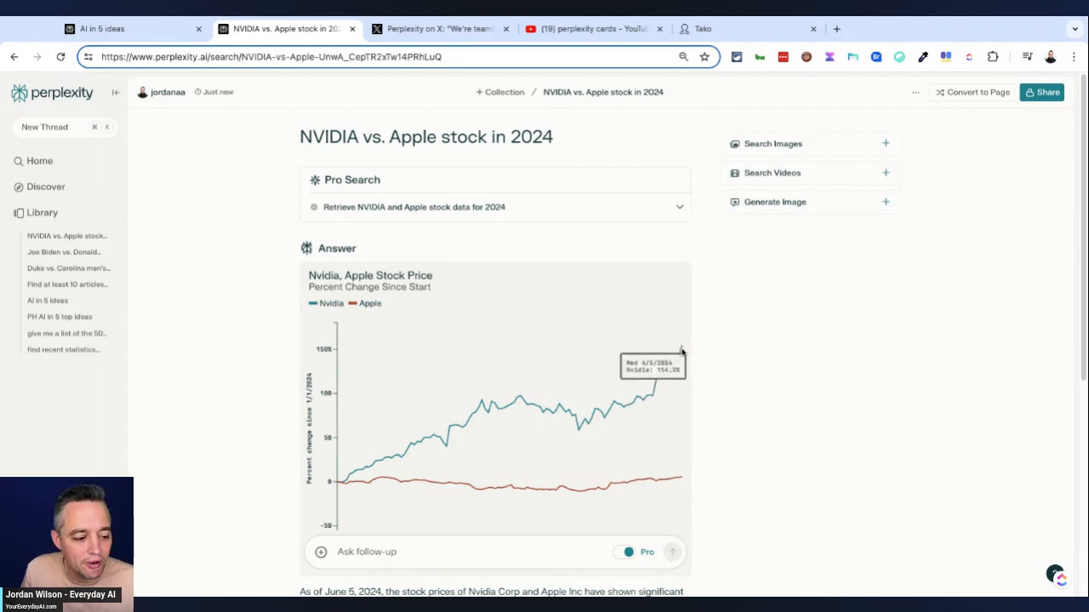
Step: Scroll the NVIDIA vs. Apple answer, then return to the Tako announcement post on X
scroll("down", 3)
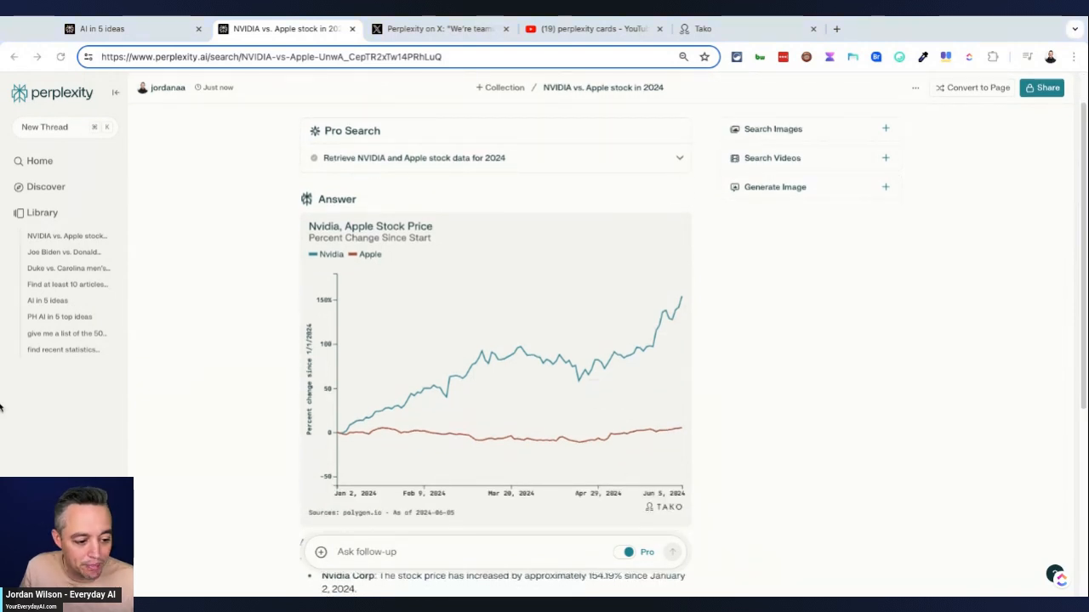
mouse_move(226, 116)
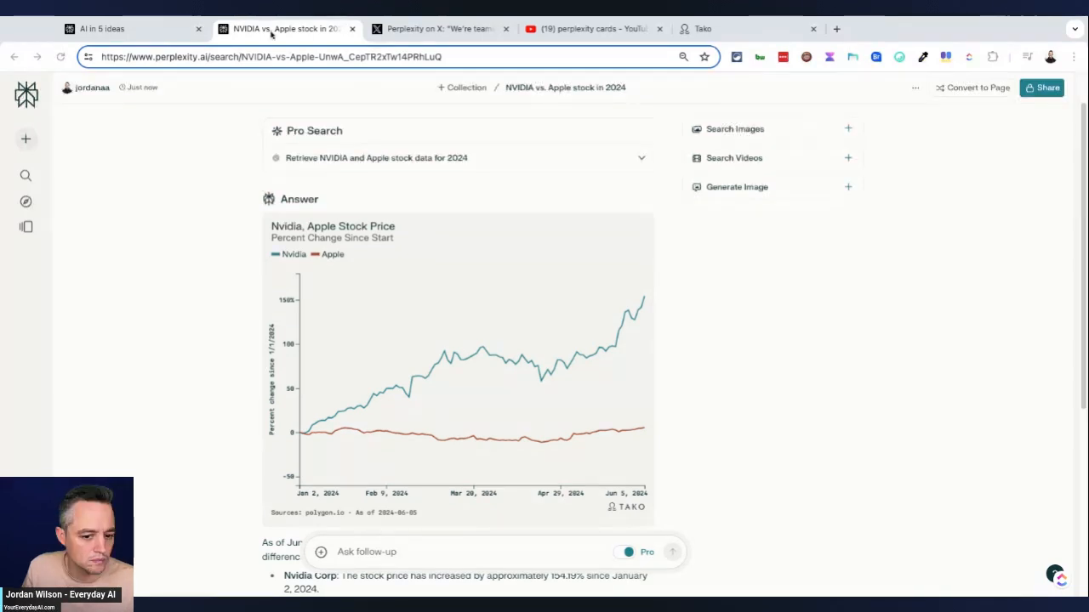
left_click(435, 28)
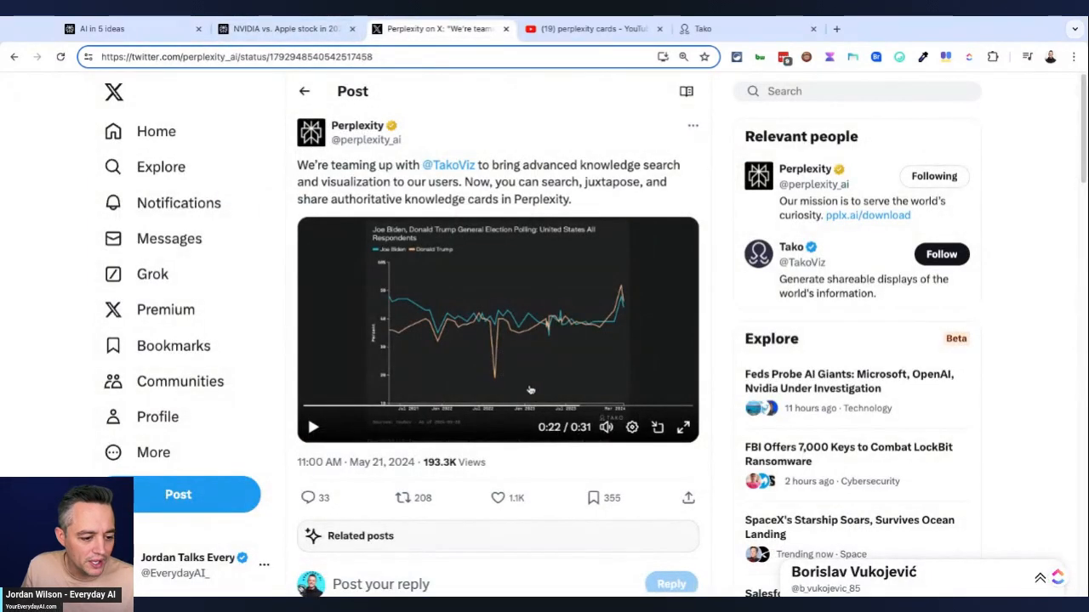
Step: View the election-polling demo video enlarged, then go back to Perplexity to ask a question
left_click(684, 427)
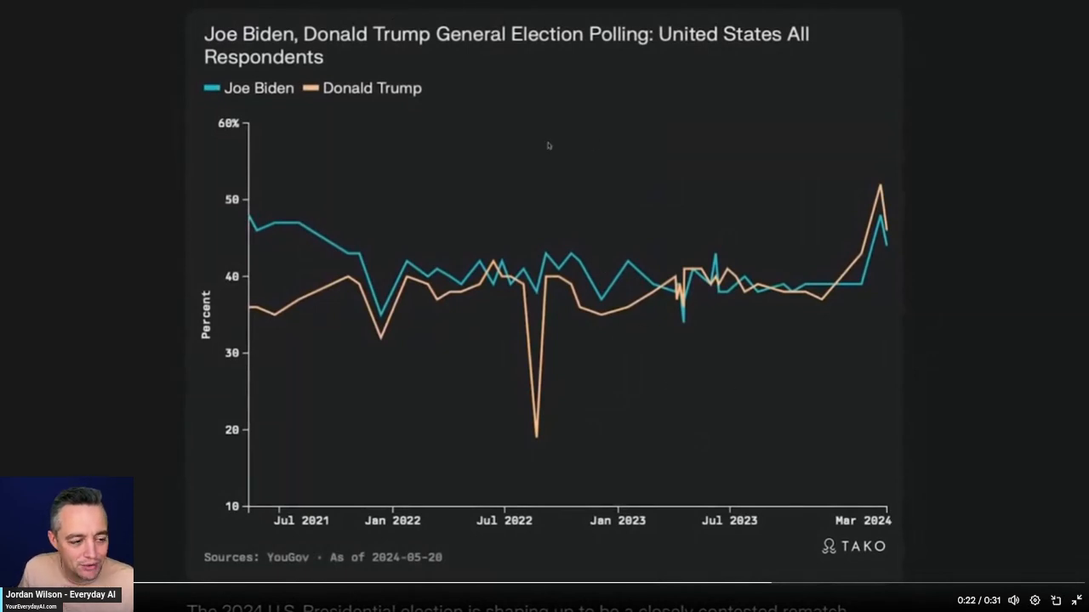
left_click(684, 427)
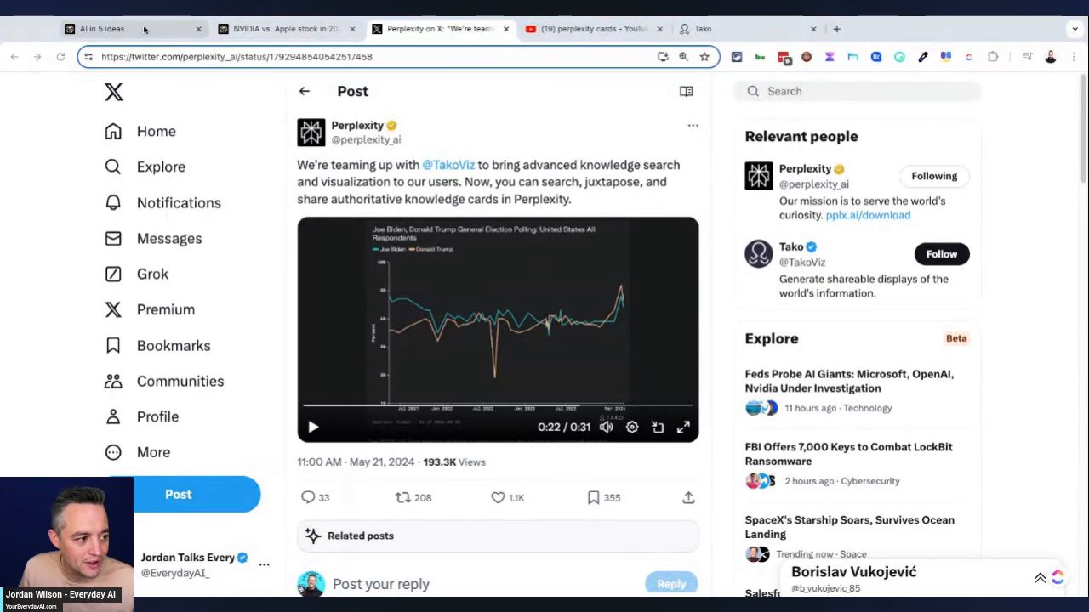
left_click(286, 27)
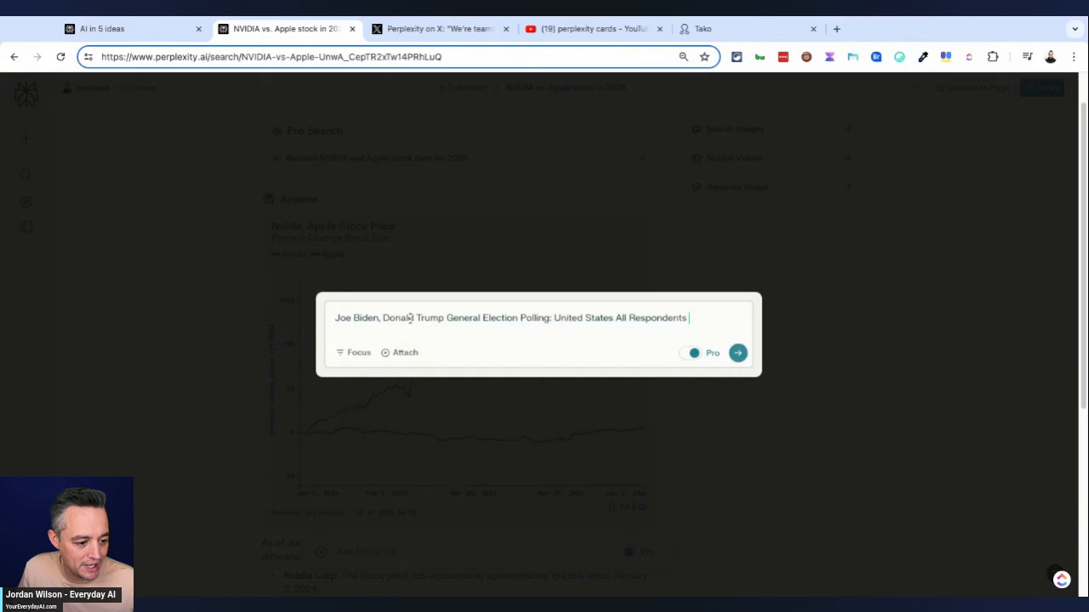
Step: Submit the Biden vs Trump polling query, check X while it loads, then review the results
left_click(737, 352)
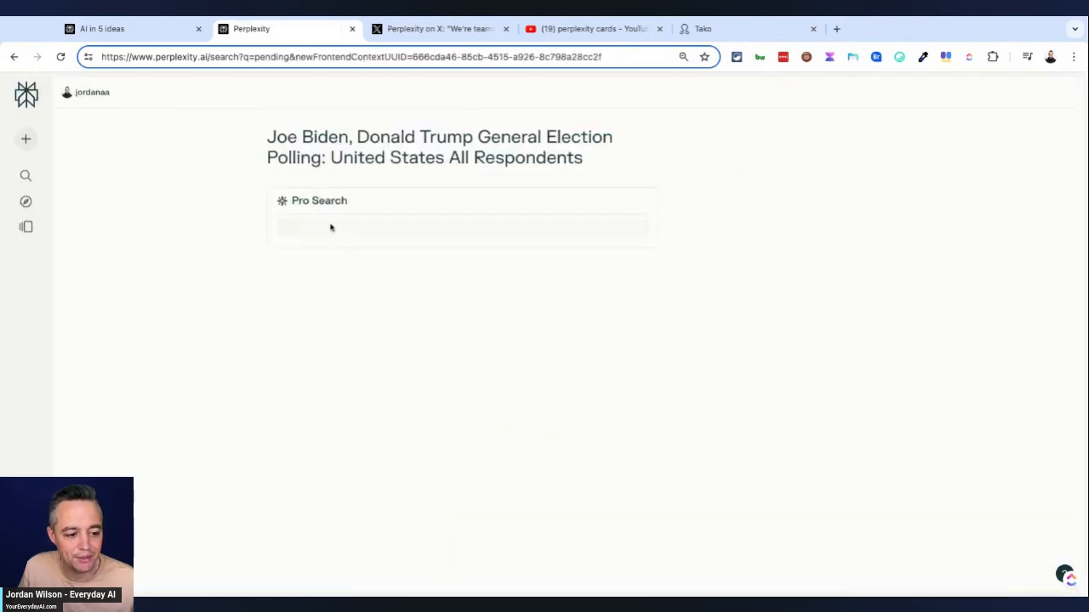
left_click(434, 27)
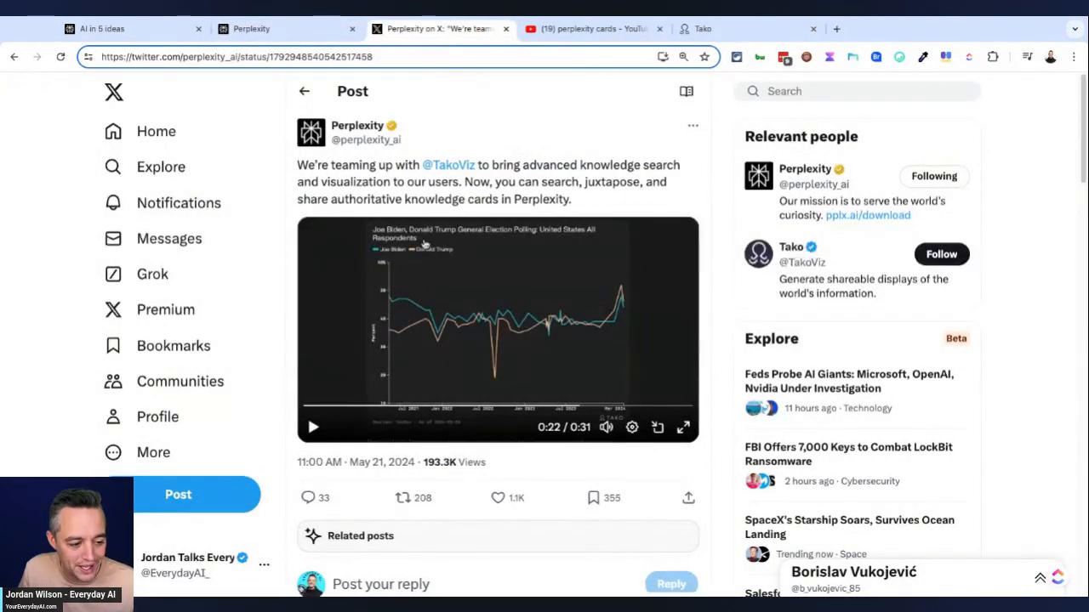
mouse_move(483, 249)
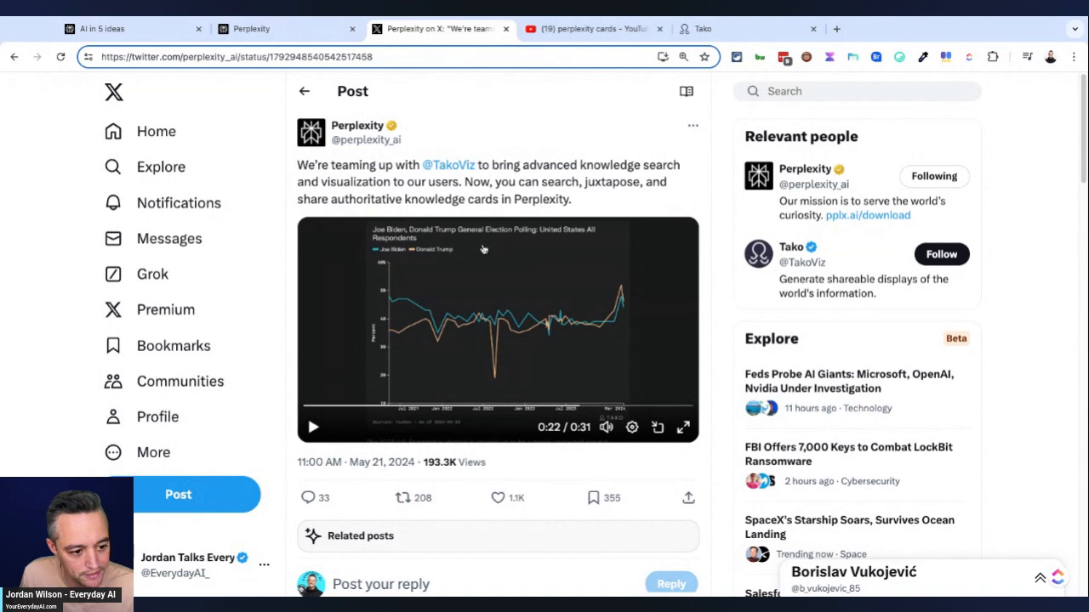
mouse_move(160, 166)
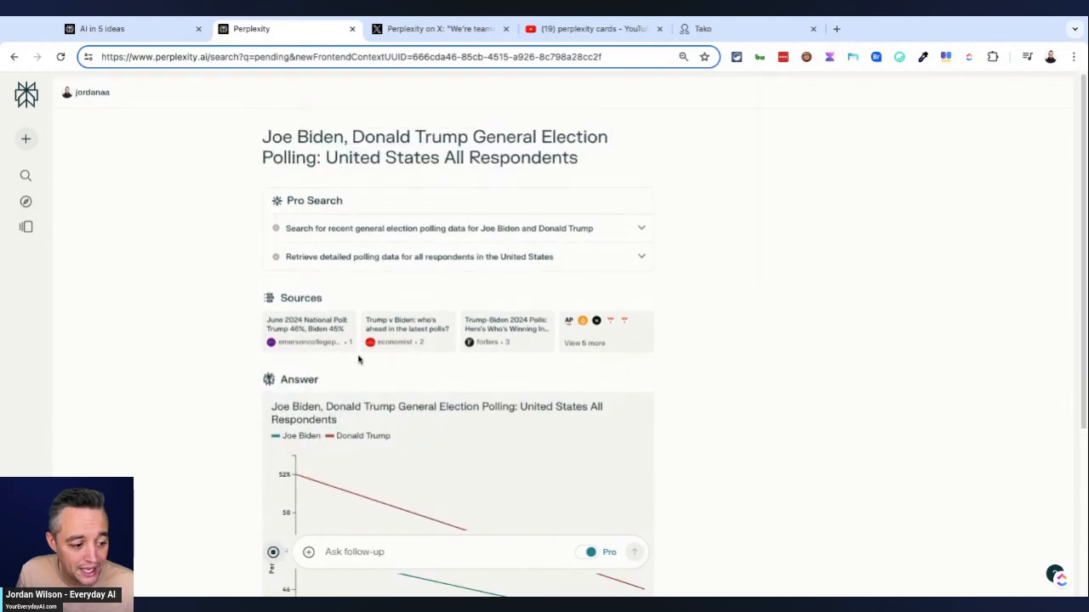
scroll("down", 3)
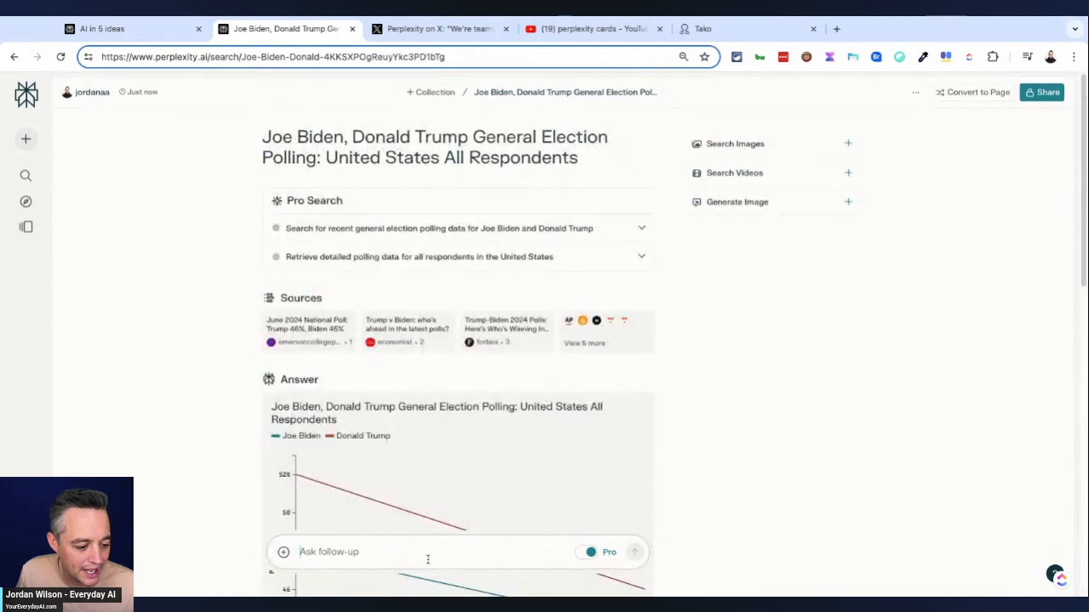
Step: Ask the follow-up 'thanks. now please plot all data form 2024' in the polling thread
type("t")
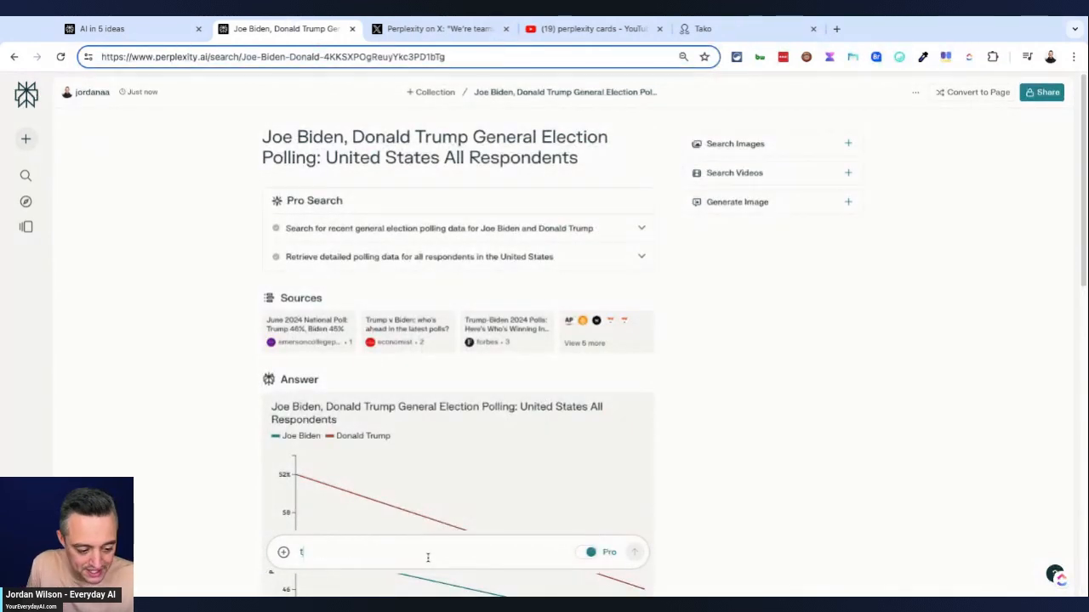
type("thanks. now")
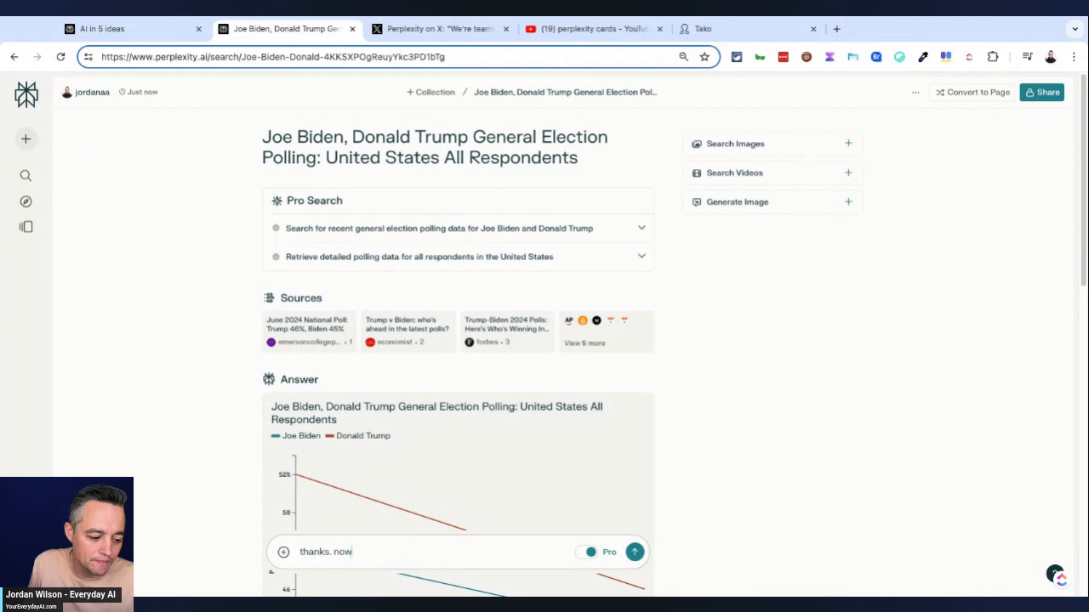
type("please plot")
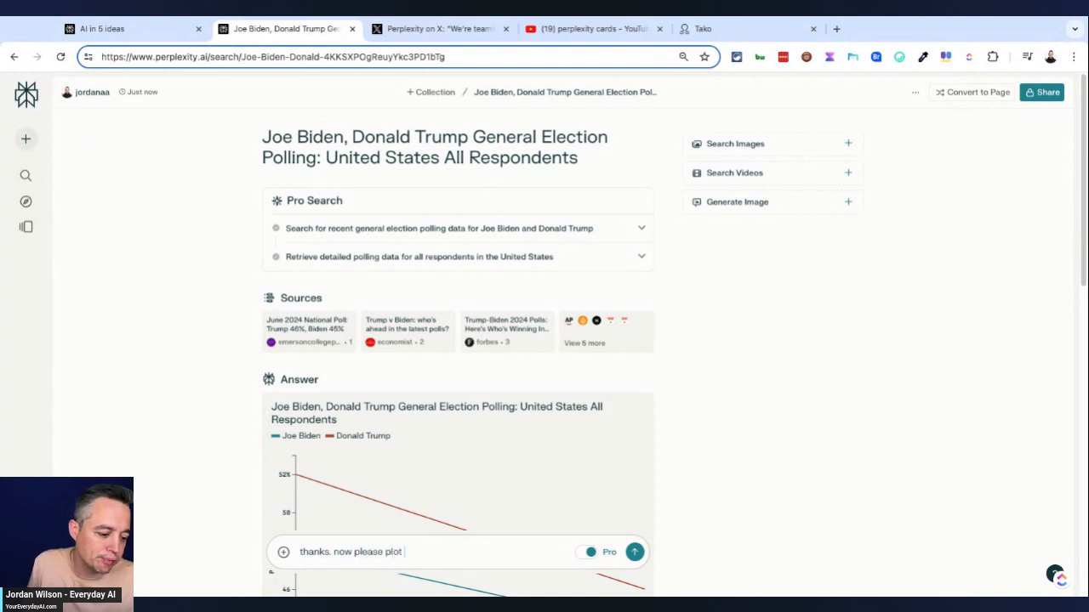
type("all data form 2024")
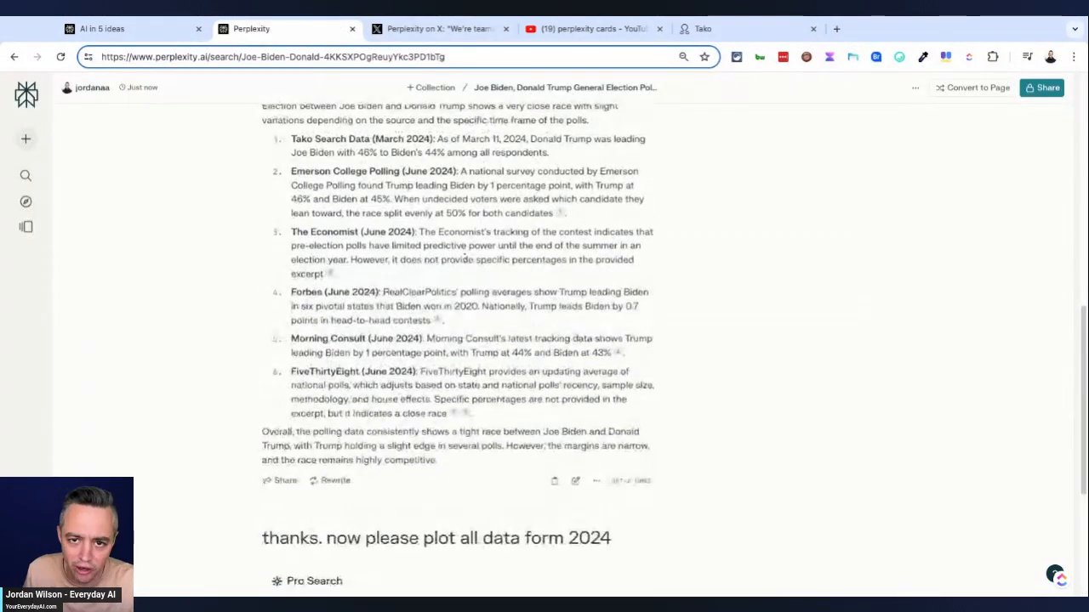
Step: Scroll through the generated 2024 polling chart, then start a new thread for the Bulls vs Lakers wins question
scroll("down", 3)
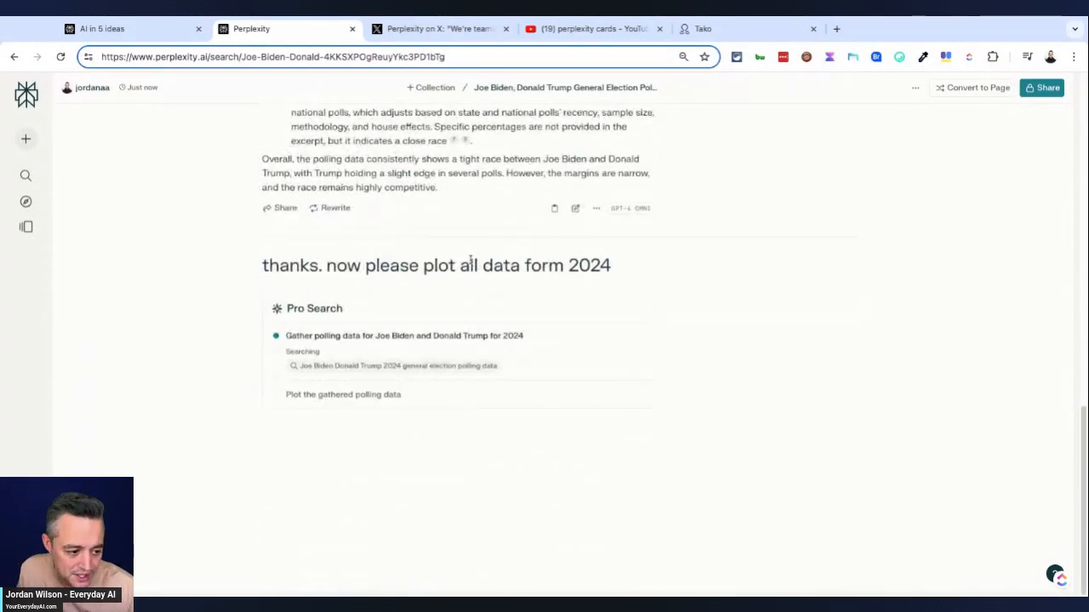
scroll("down", 3)
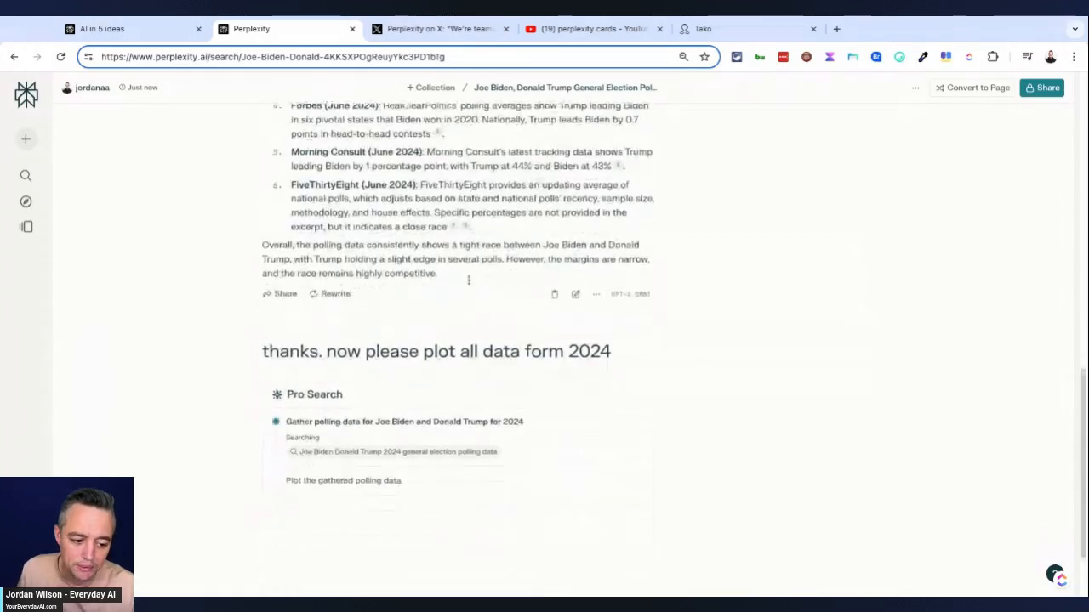
scroll("down", 3)
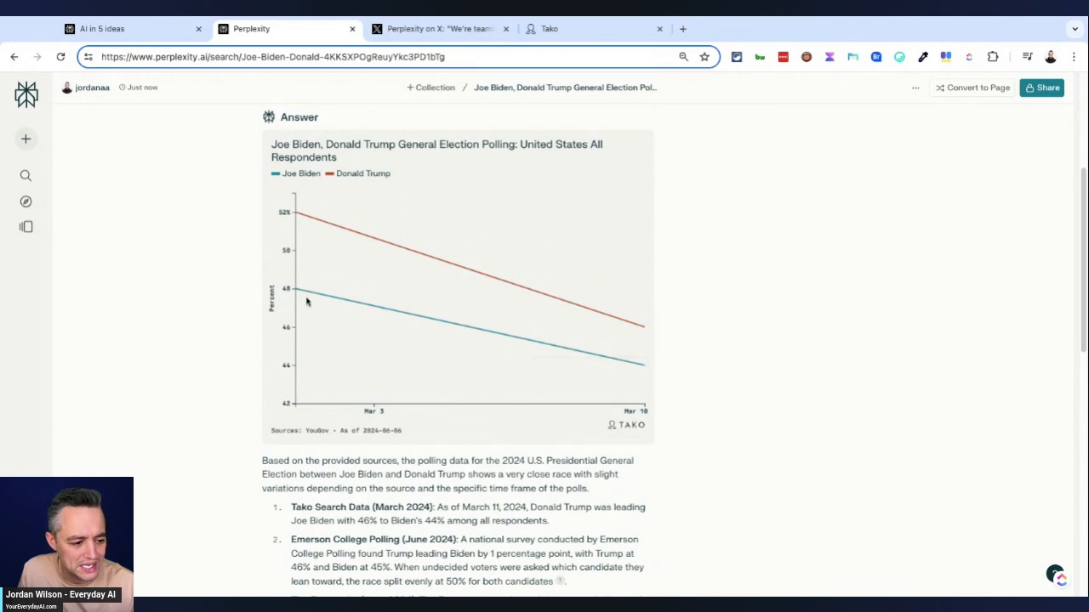
left_click(438, 27)
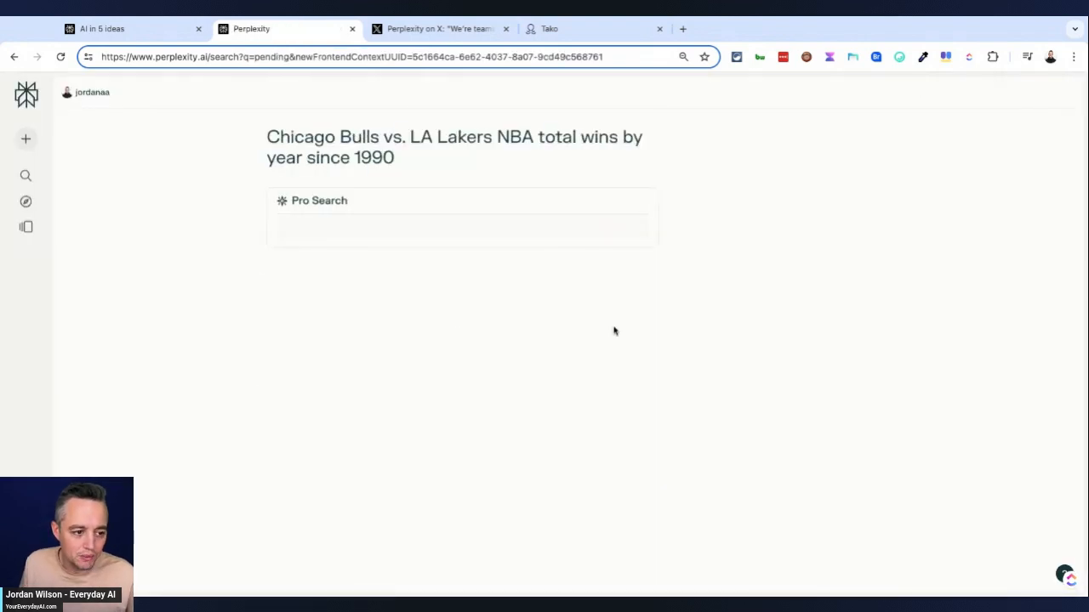
Step: Scroll down Perplexity's Tako announcement thread on X to the tako-collection link
left_click(439, 27)
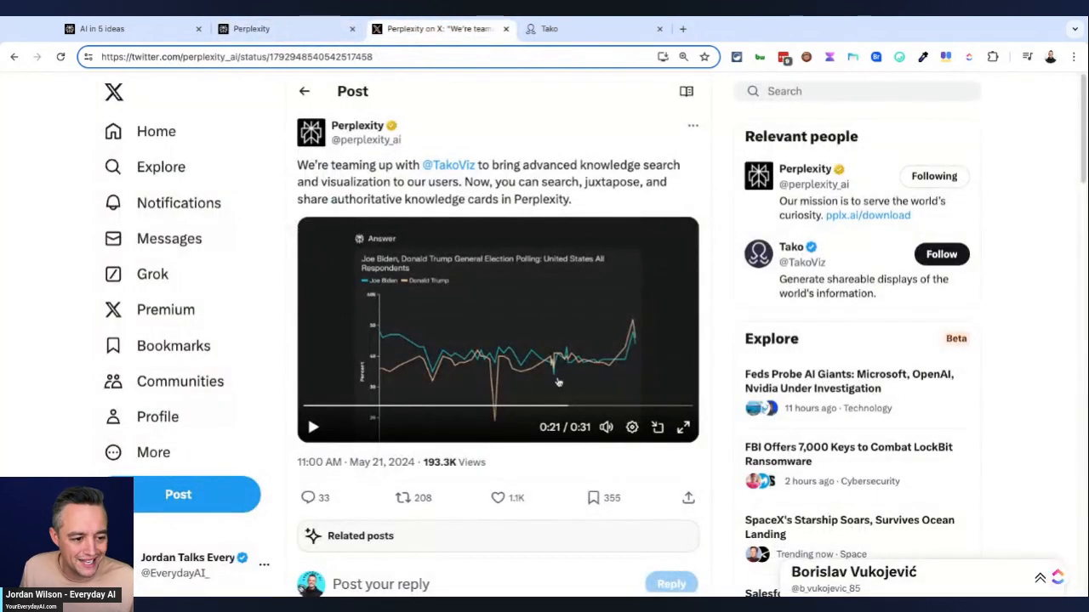
scroll("down", 3)
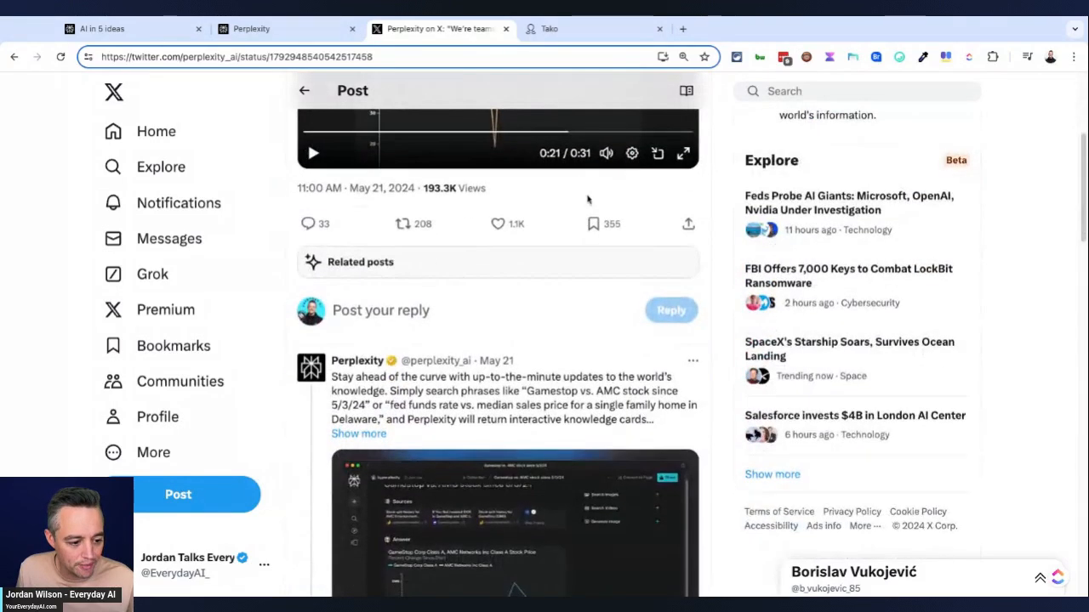
scroll("down", 3)
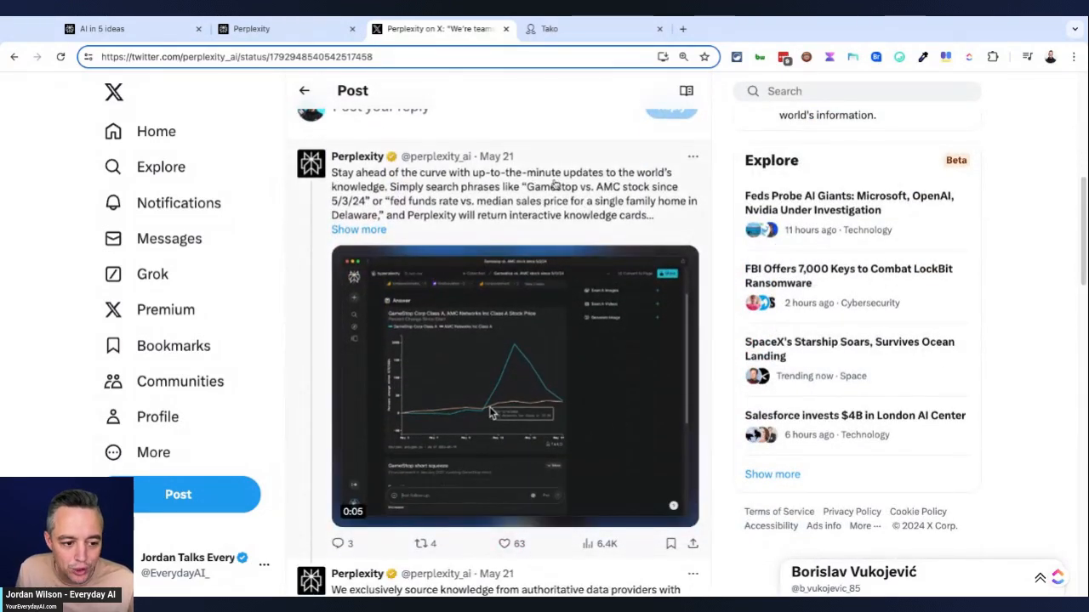
scroll("down", 3)
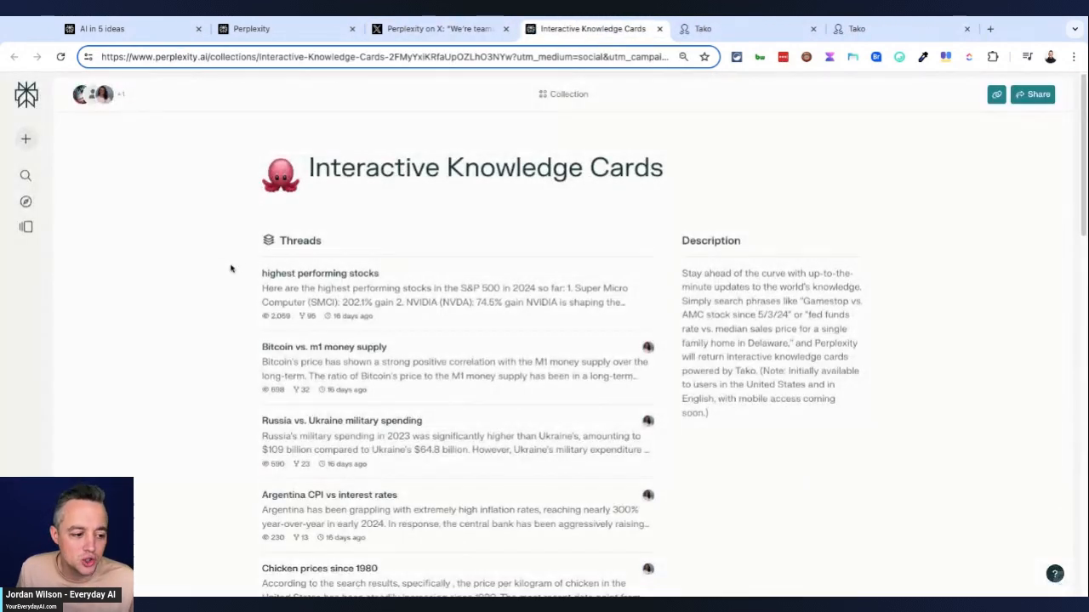
Step: Read Tako's Perplexity integration blog post and chicken price chart, then return to X
left_click(749, 27)
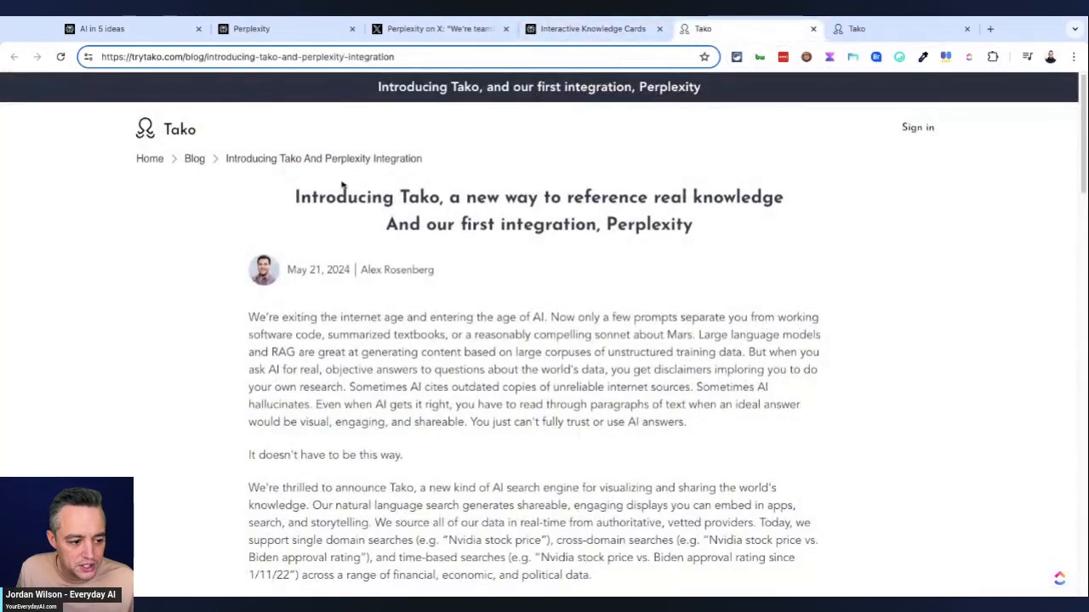
scroll("down", 3)
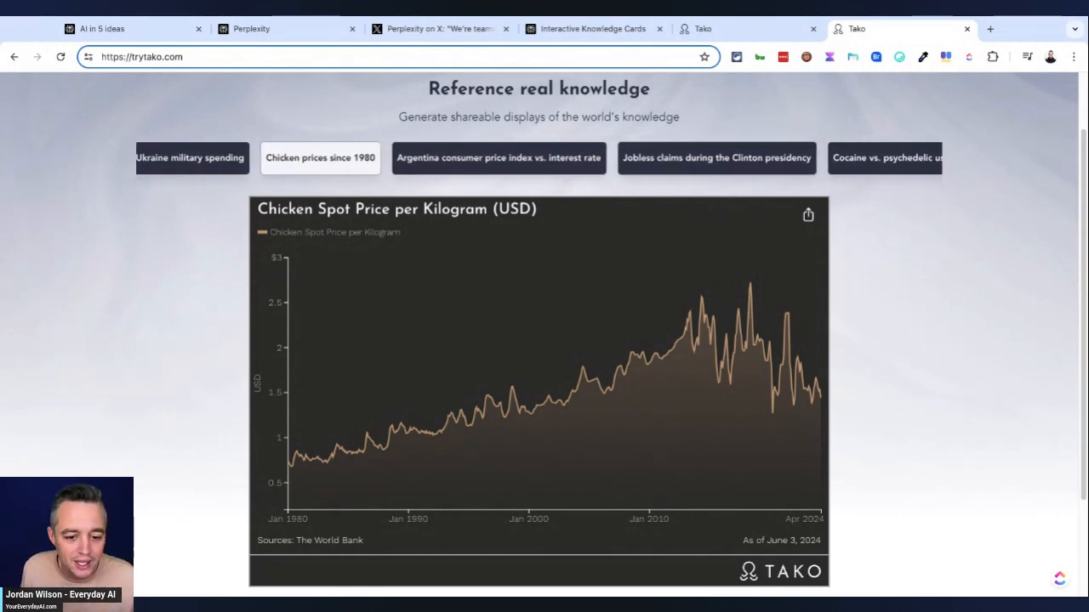
left_click(439, 28)
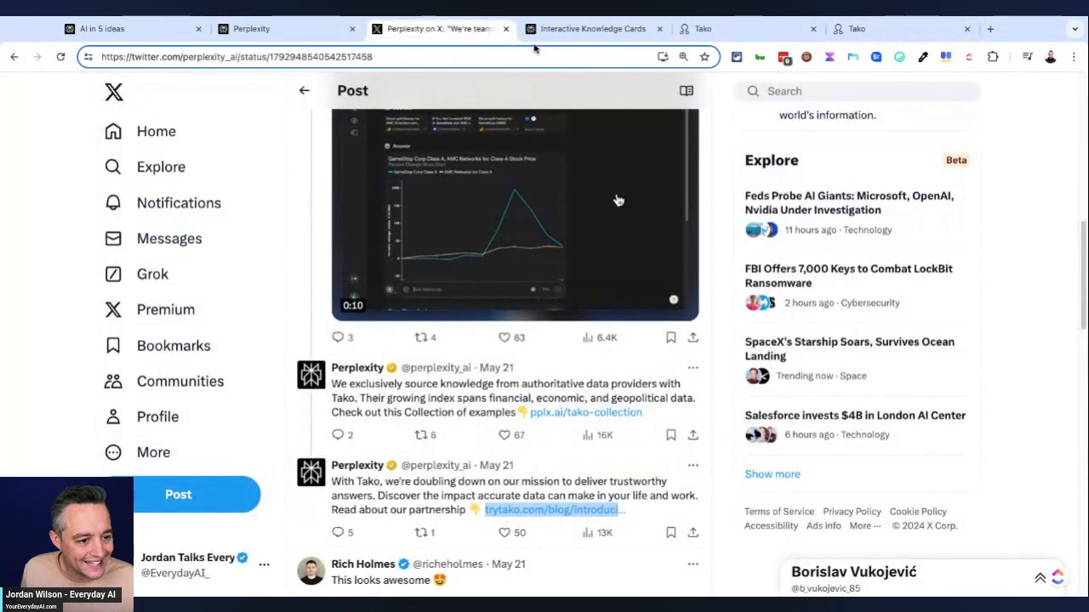
Step: Bring up the finished Chicago Bulls vs. LA Lakers wins thread in Perplexity
left_click(252, 27)
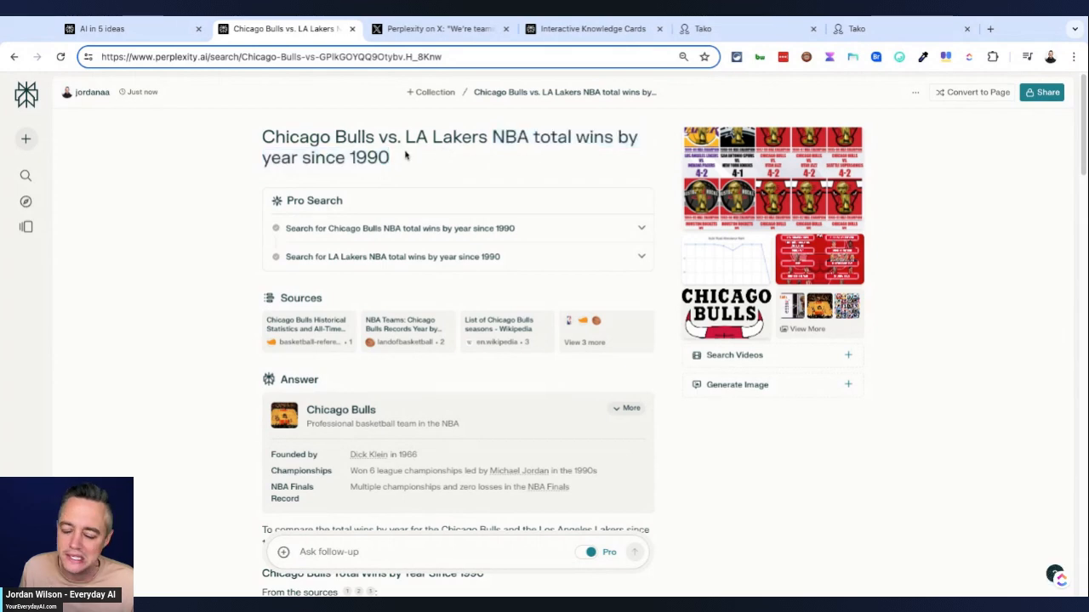
Step: Scroll through the Bulls season-by-season wins table, summary and Related questions
scroll("down", 3)
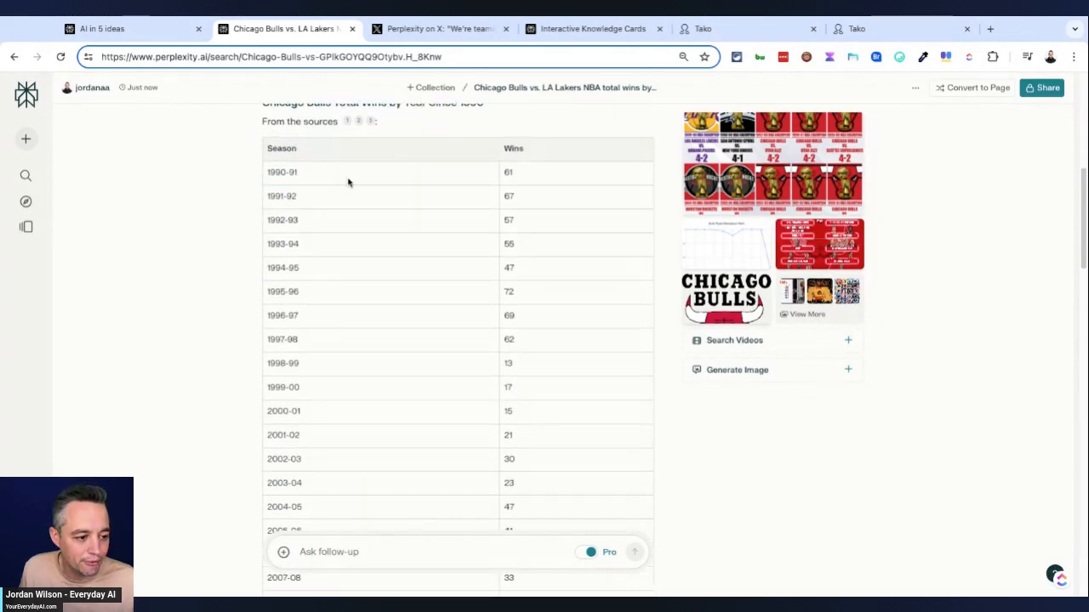
scroll("down", 3)
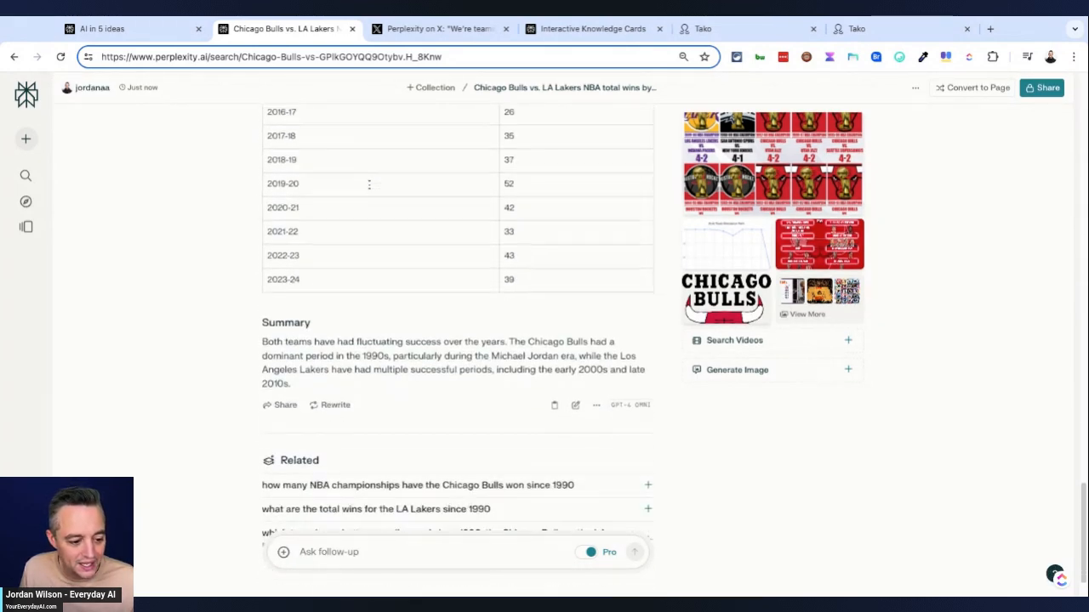
scroll("down", 3)
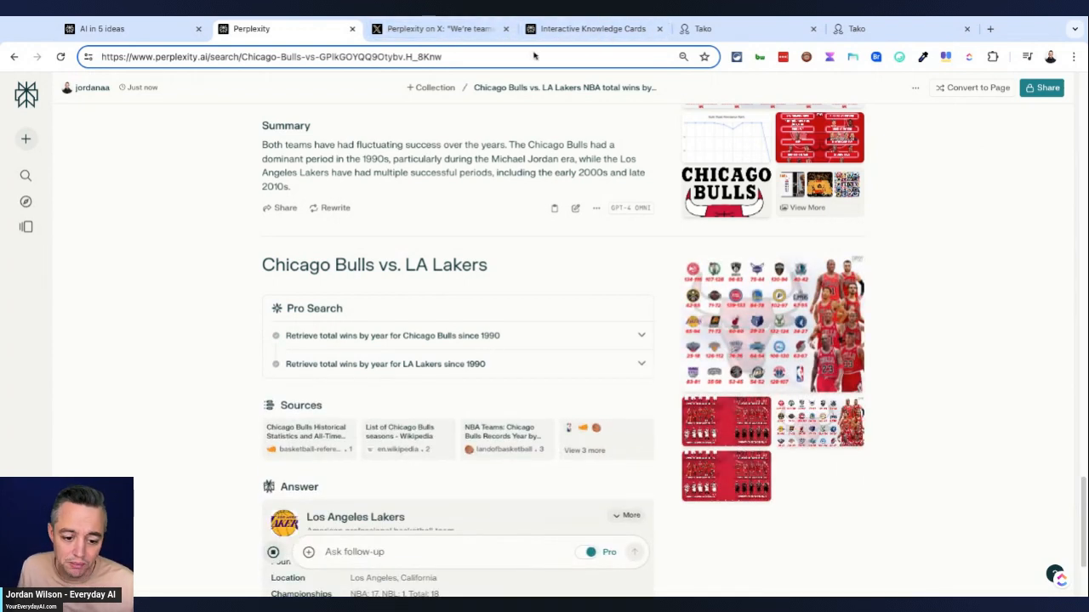
scroll("down", 3)
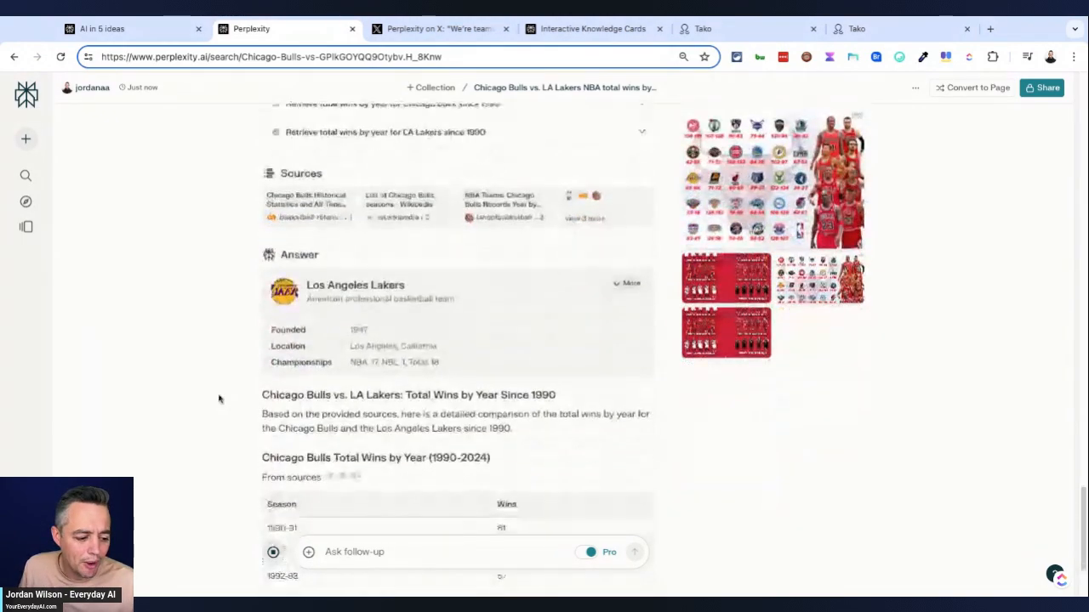
scroll("down", 3)
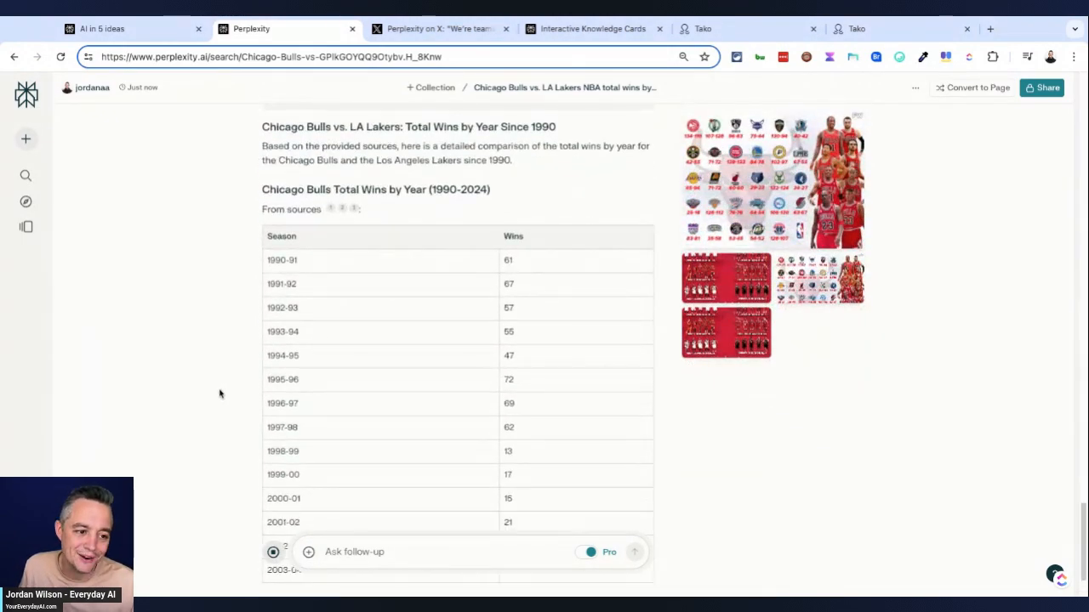
left_click(701, 28)
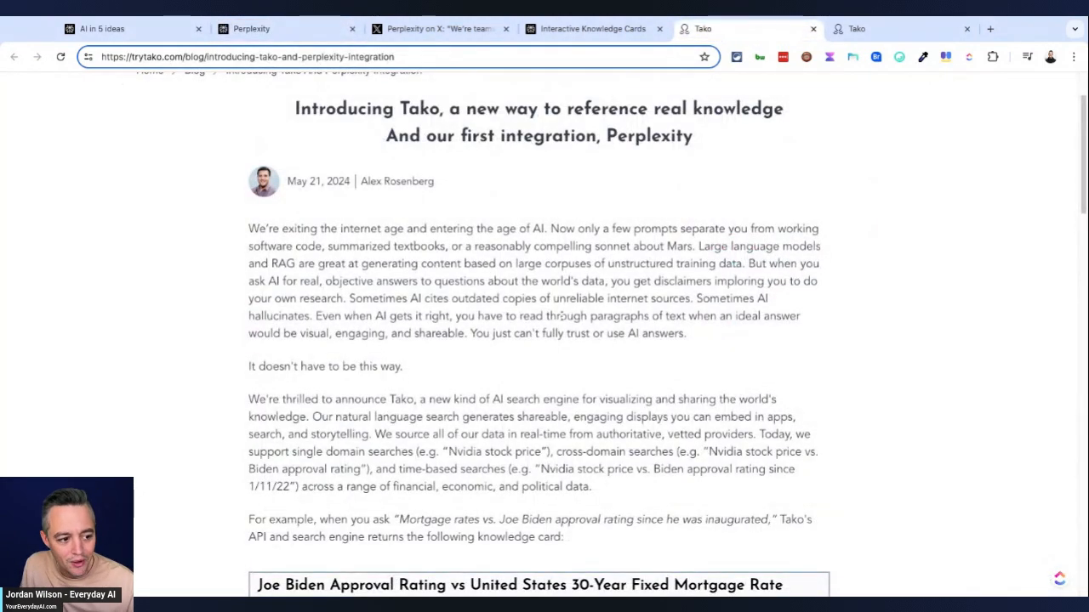
scroll("down", 3)
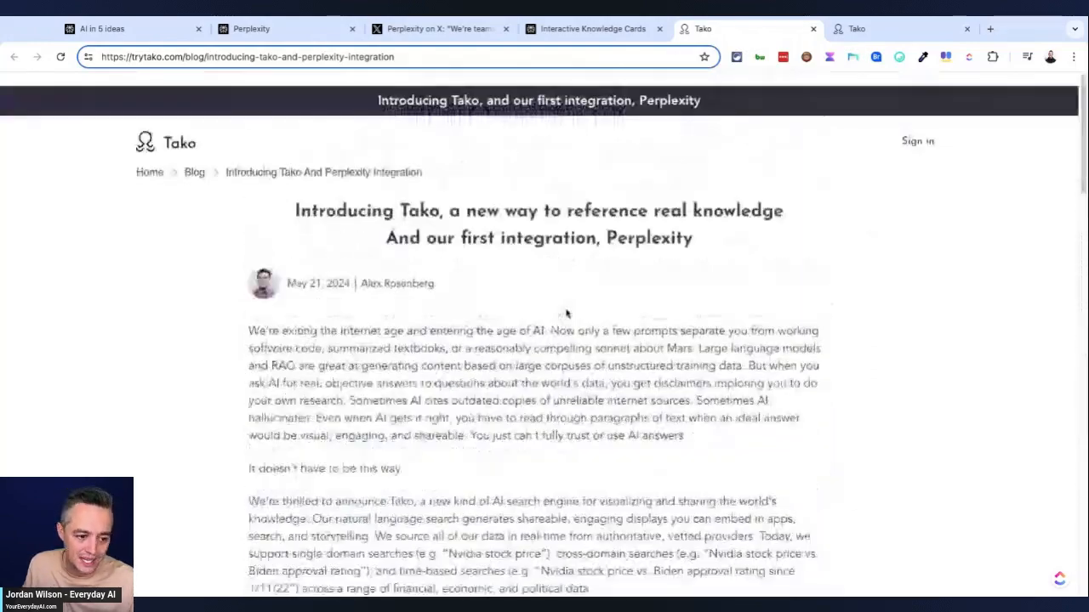
left_click(251, 28)
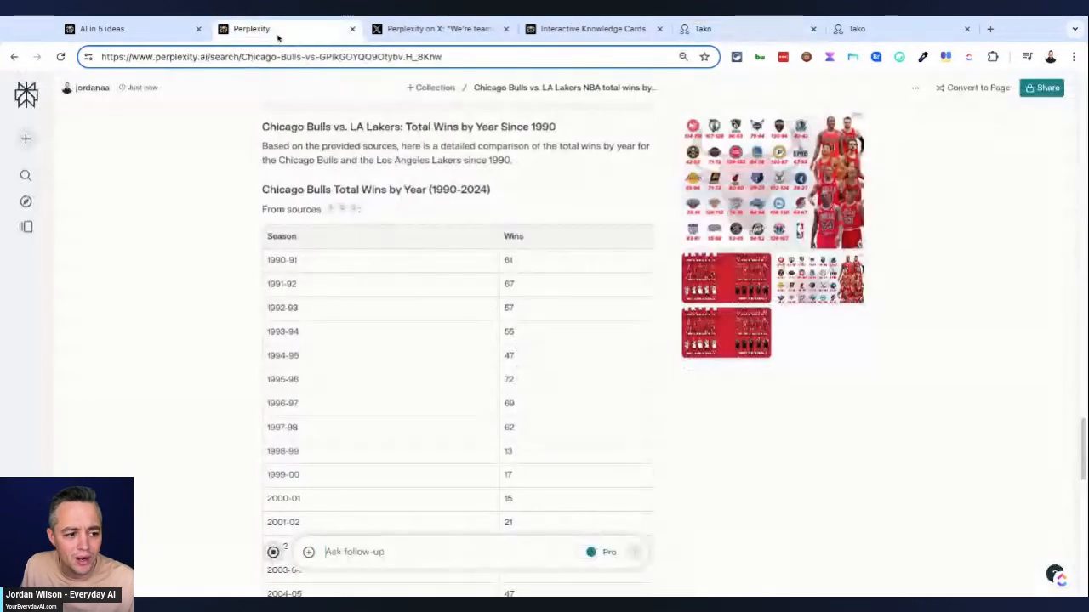